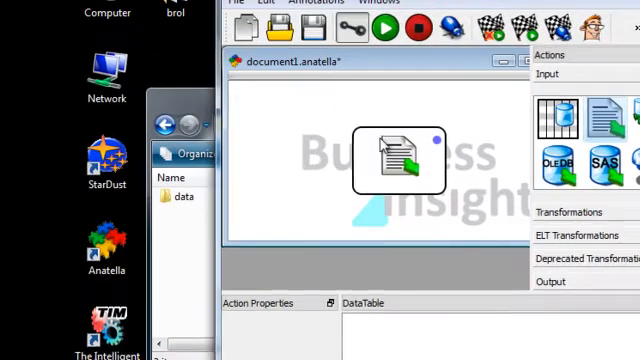
Point the readCSV box's filename at D:/TIM/data/census-income.rar
{"action": "left_click", "coordinate": [396, 160]}
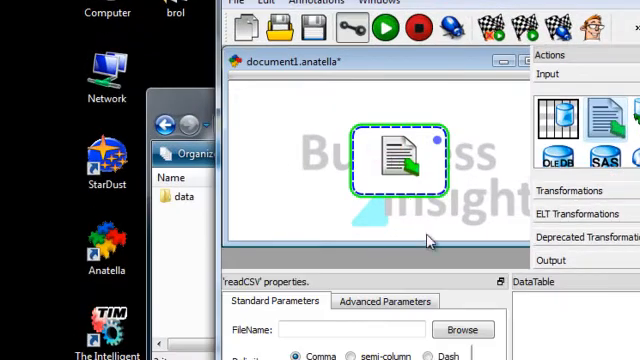
{"action": "left_click", "coordinate": [462, 328]}
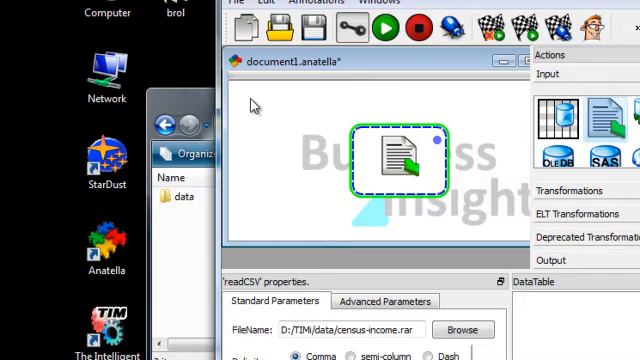
Save the graph as 'tutorial' in the TIM data folder
{"action": "left_click", "coordinate": [292, 28]}
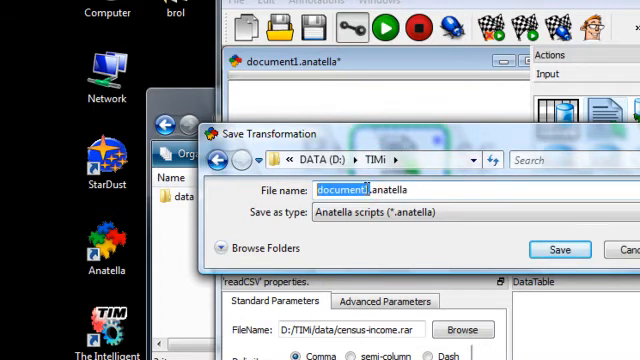
{"action": "type", "text": "tutorial"}
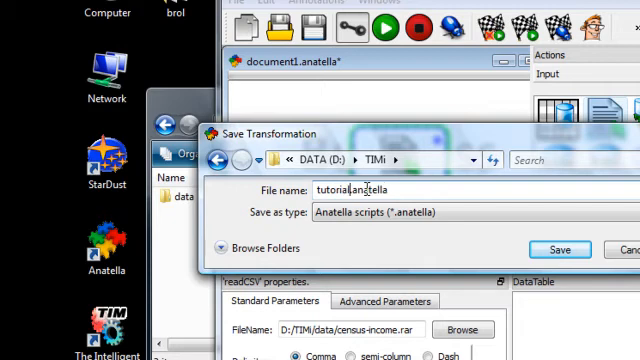
{"action": "left_click", "coordinate": [556, 248]}
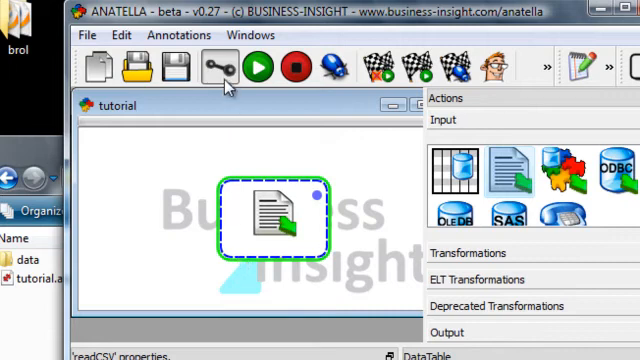
{"action": "mouse_move", "coordinate": [258, 64]}
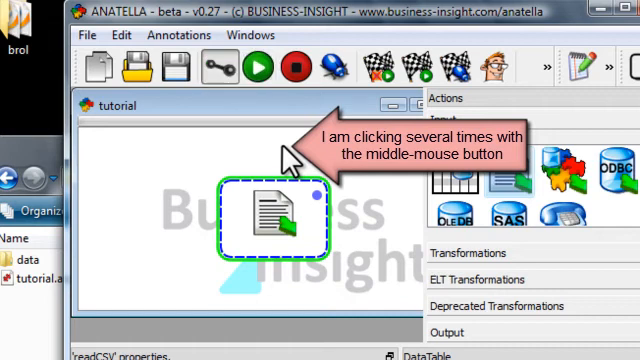
Execute the readCSV box, switching the graph into RUN mode with 199,523 census rows loaded
{"action": "left_click", "coordinate": [264, 68]}
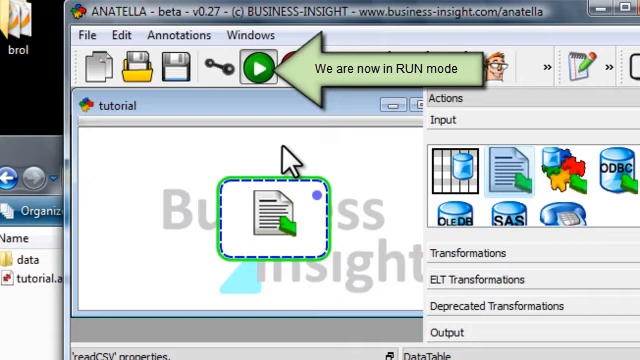
{"action": "left_click", "coordinate": [256, 64]}
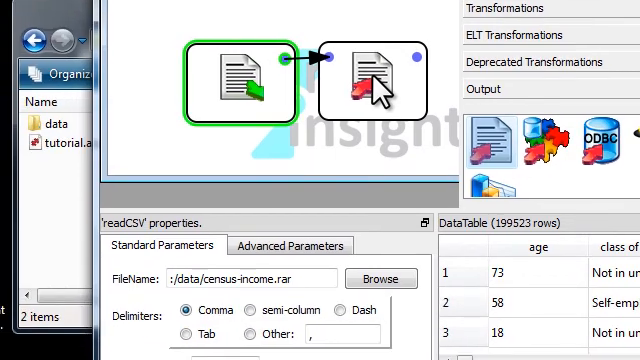
Set the writeCSV box's output file to out.csv in the data folder
{"action": "left_click", "coordinate": [380, 272]}
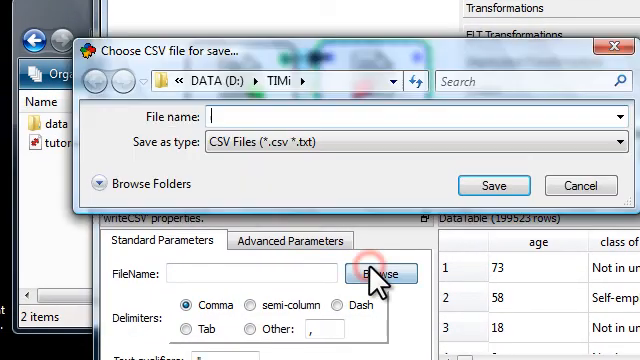
{"action": "left_click", "coordinate": [492, 184]}
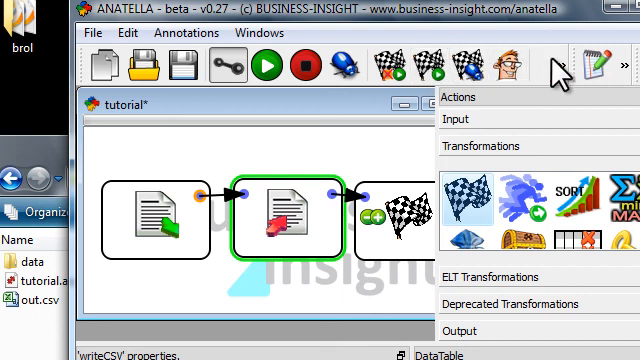
{"action": "mouse_move", "coordinate": [150, 296]}
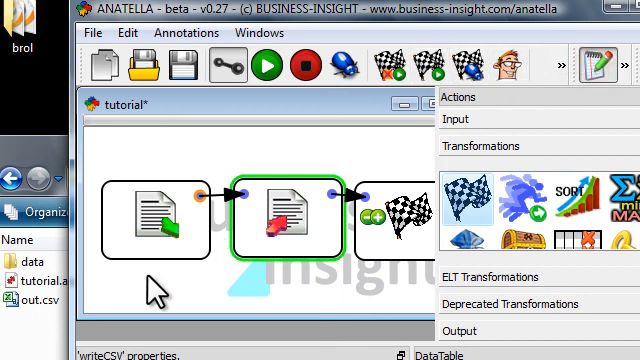